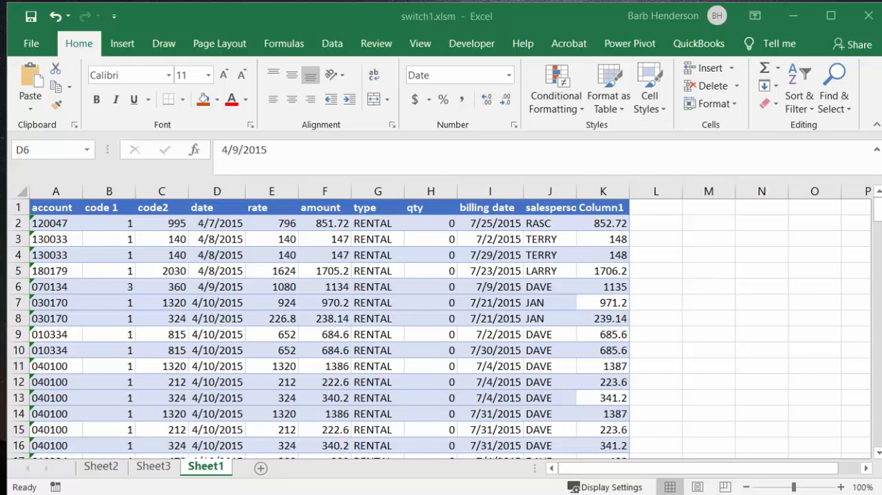
mouse_move(236, 175)
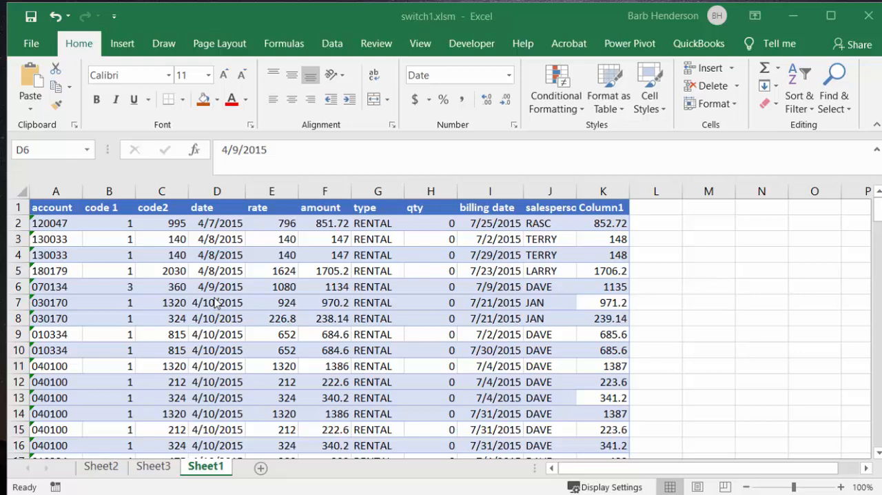
mouse_move(217, 302)
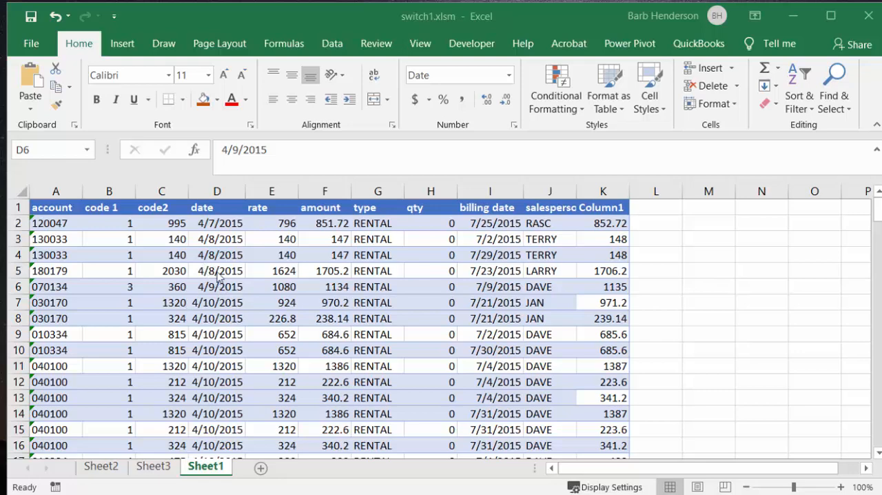
mouse_move(300, 290)
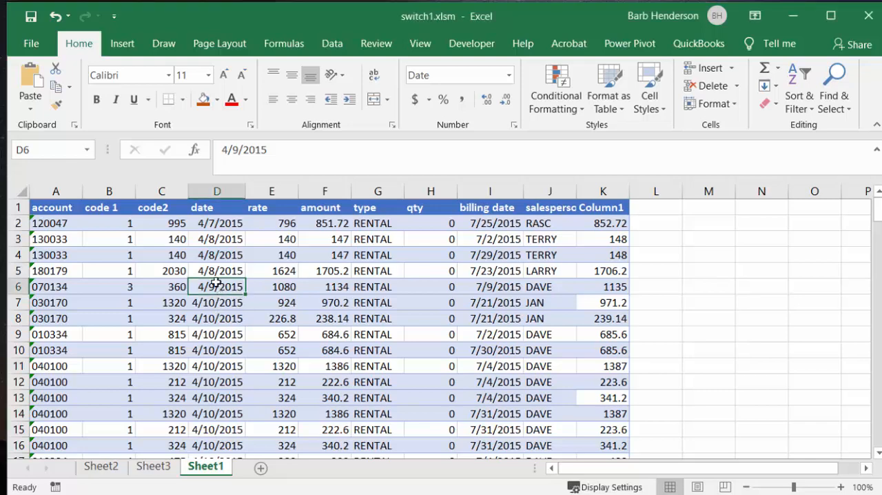
mouse_move(206, 286)
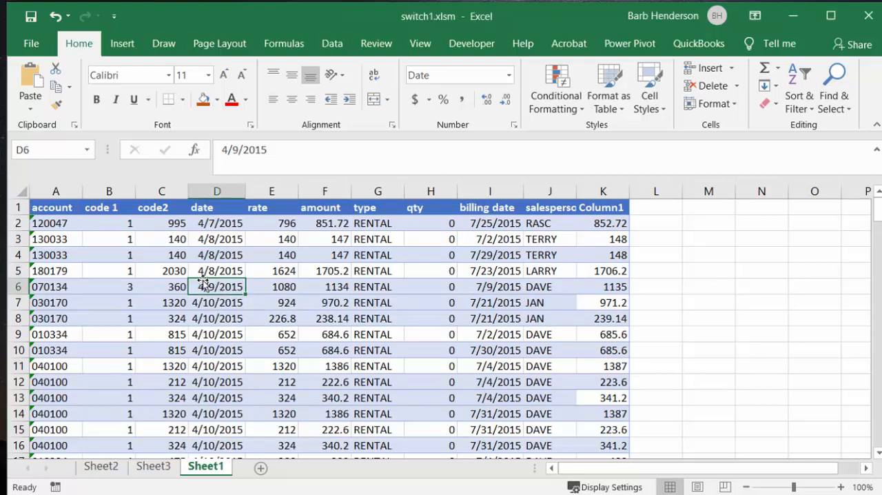
Step: Choose to insert a pivot table on an existing worksheet
click(37, 82)
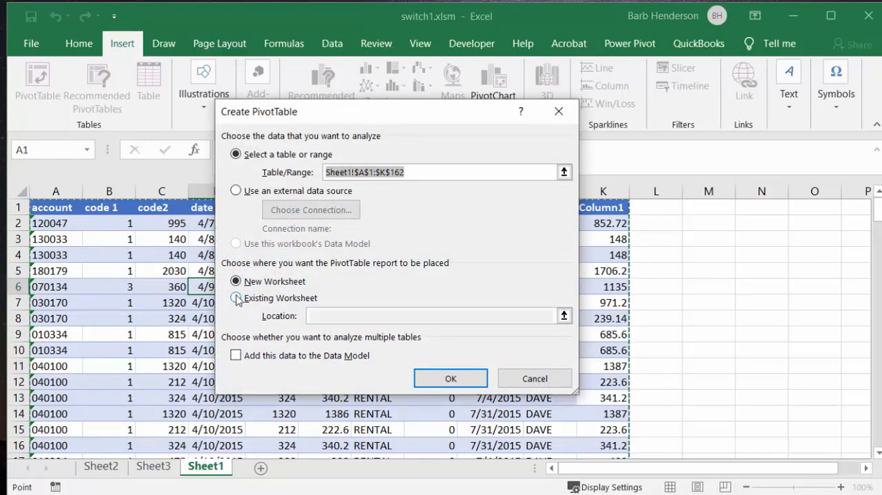
click(236, 297)
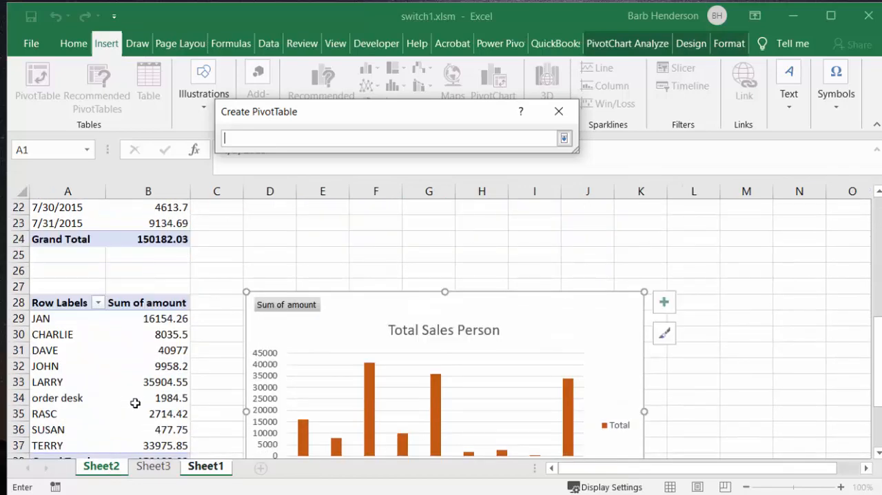
scroll(down, 3)
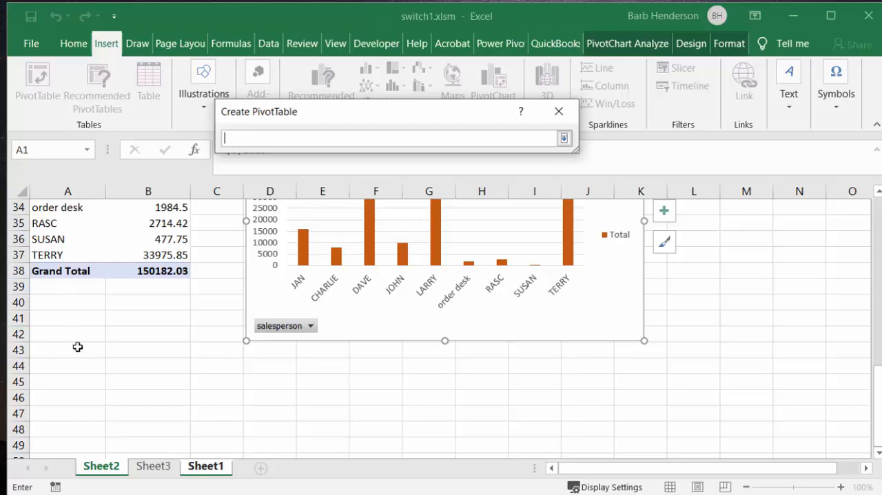
mouse_move(567, 131)
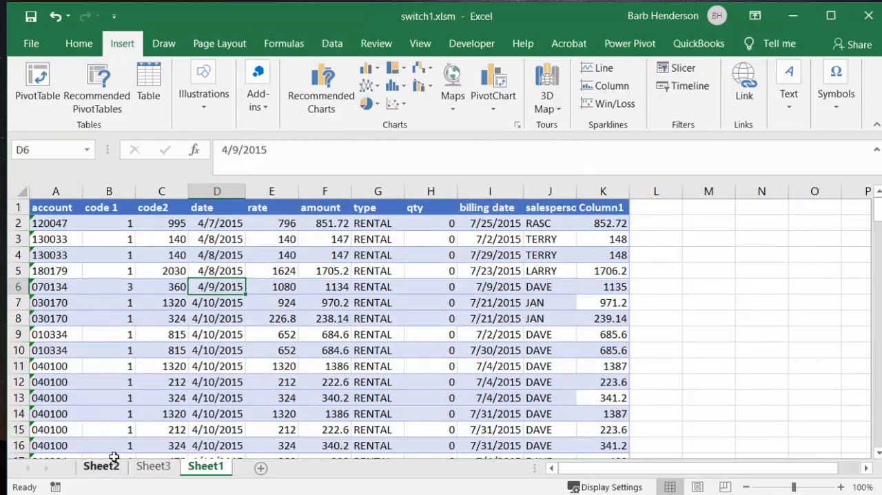
Step: Go to Sheet2 and scroll through its billing-date and salesperson pivot tables and charts
click(100, 466)
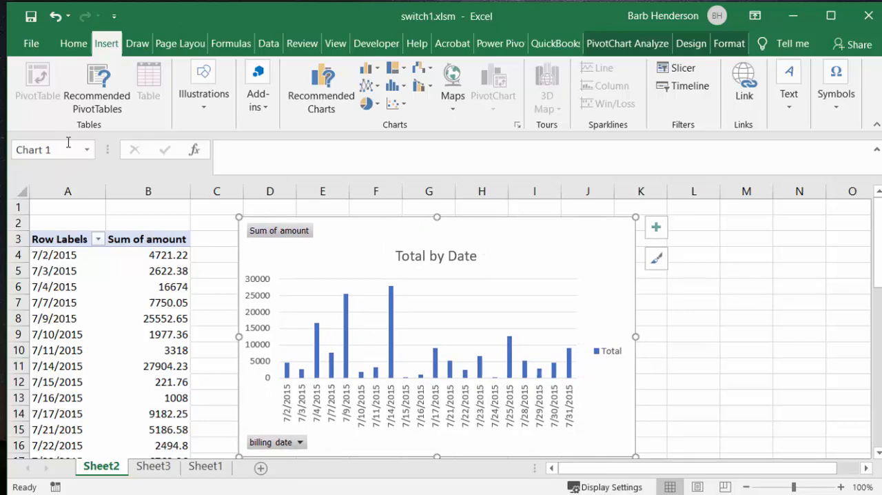
scroll(down, 3)
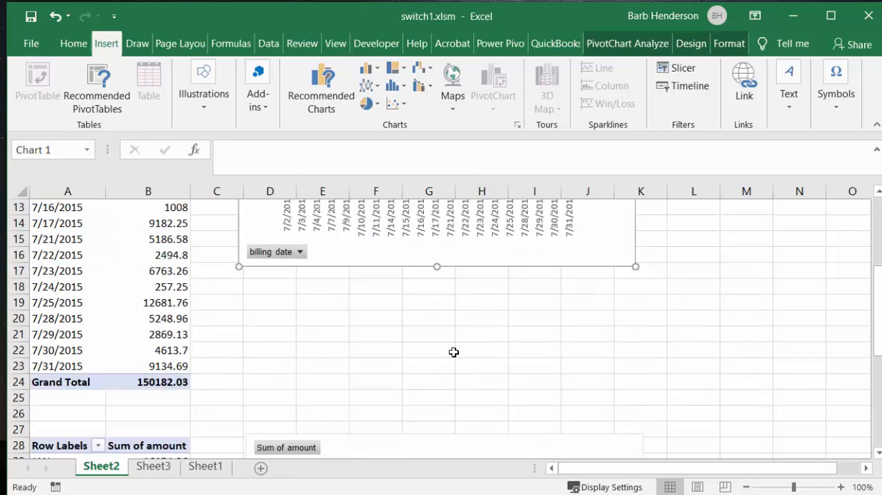
scroll(down, 3)
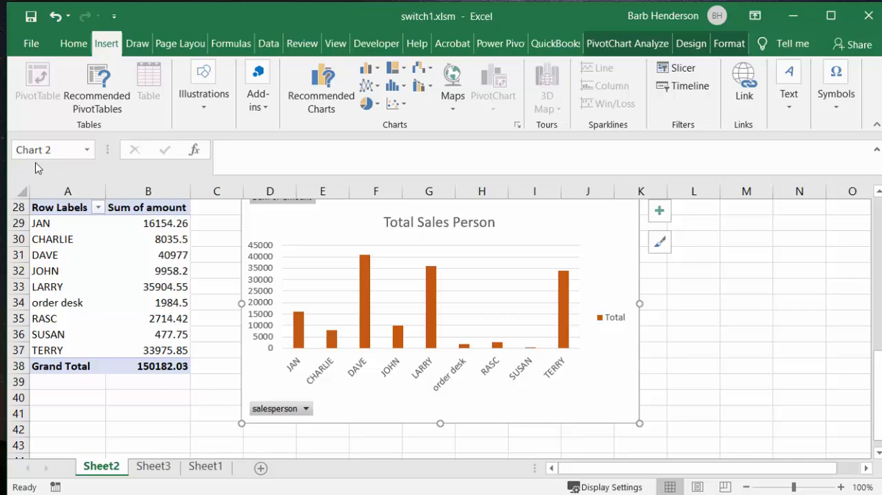
mouse_move(251, 381)
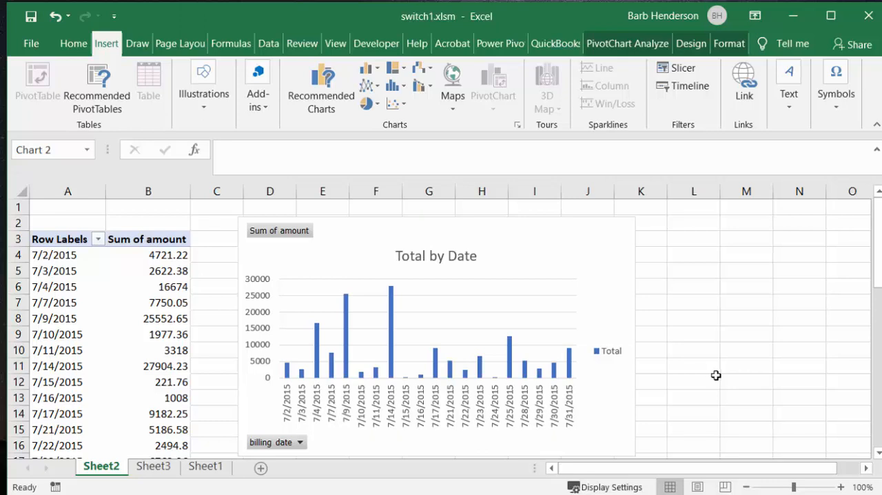
mouse_move(555, 241)
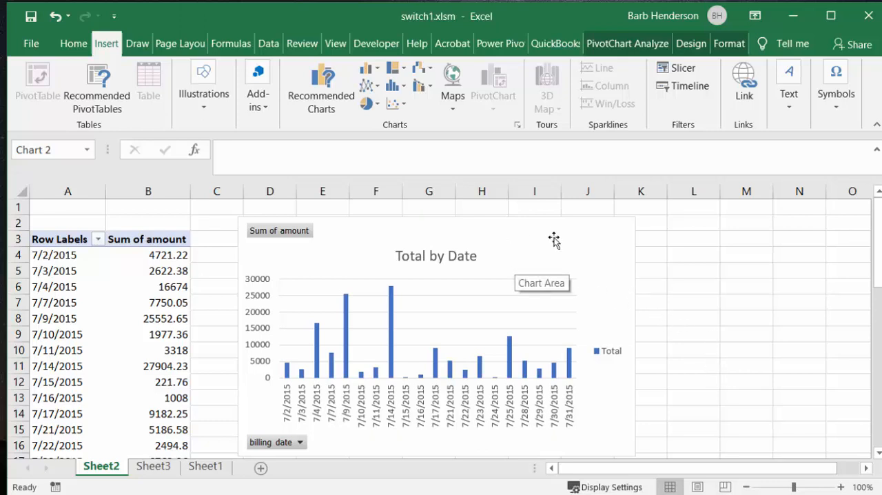
Step: Select the Total by Date pivot chart and pick Sheet3 as its new location
click(554, 241)
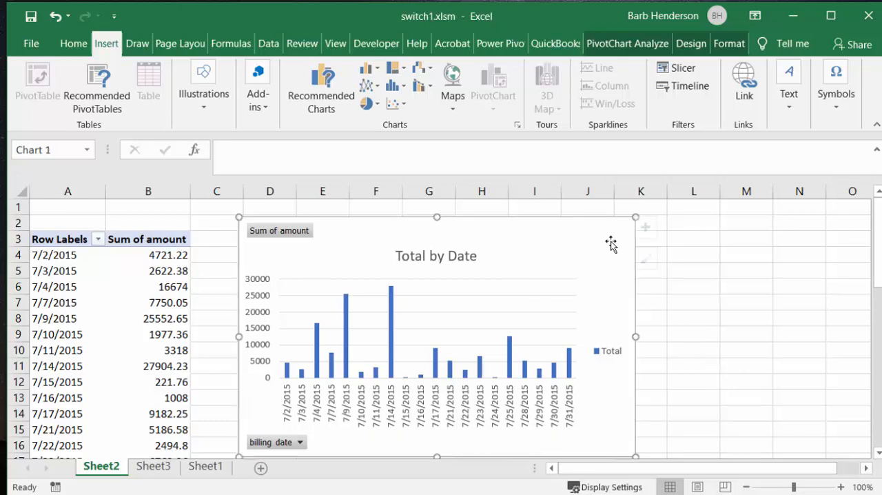
right_click(610, 244)
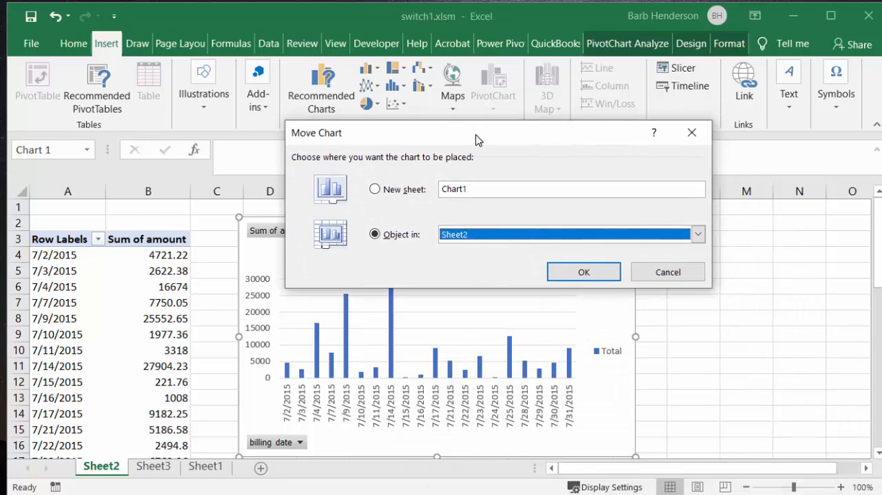
click(698, 234)
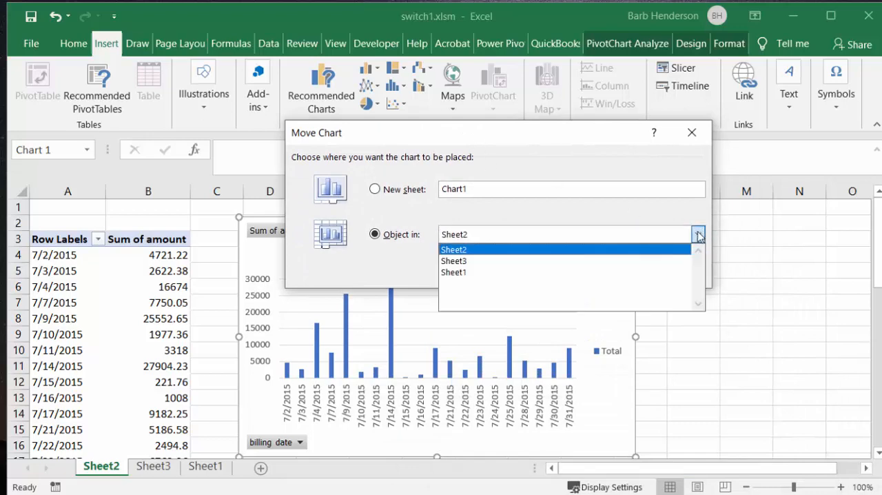
click(453, 260)
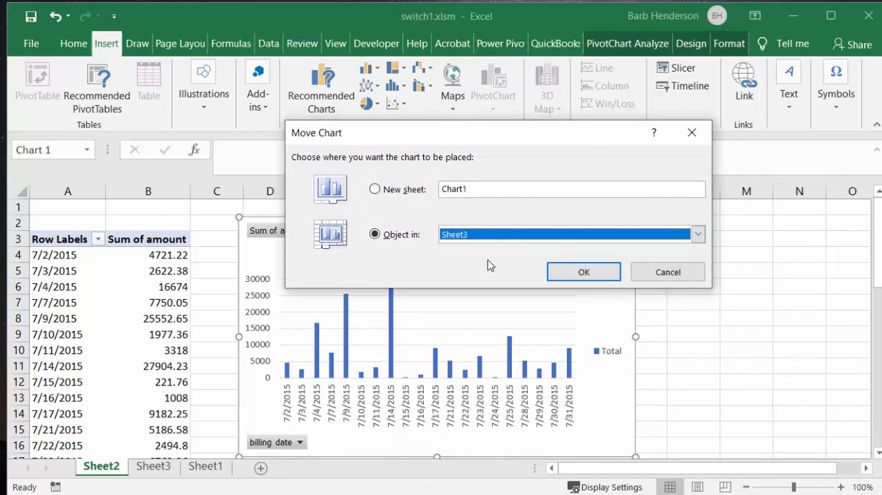
click(583, 272)
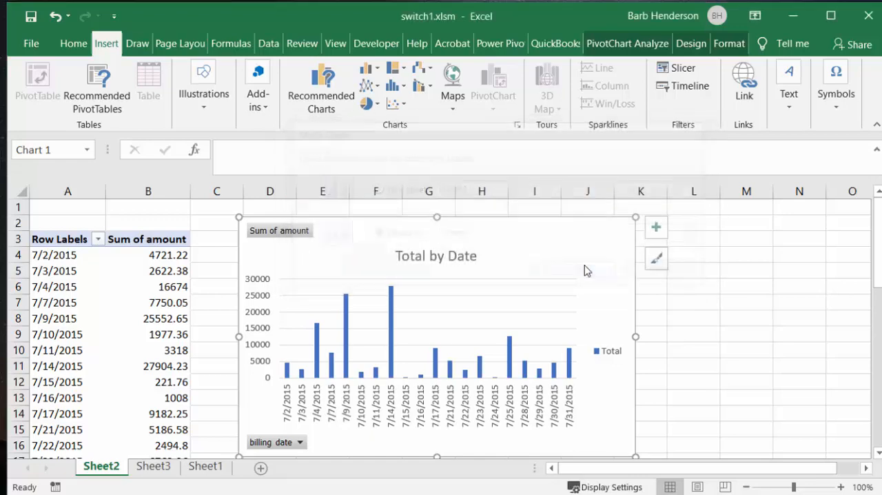
click(153, 466)
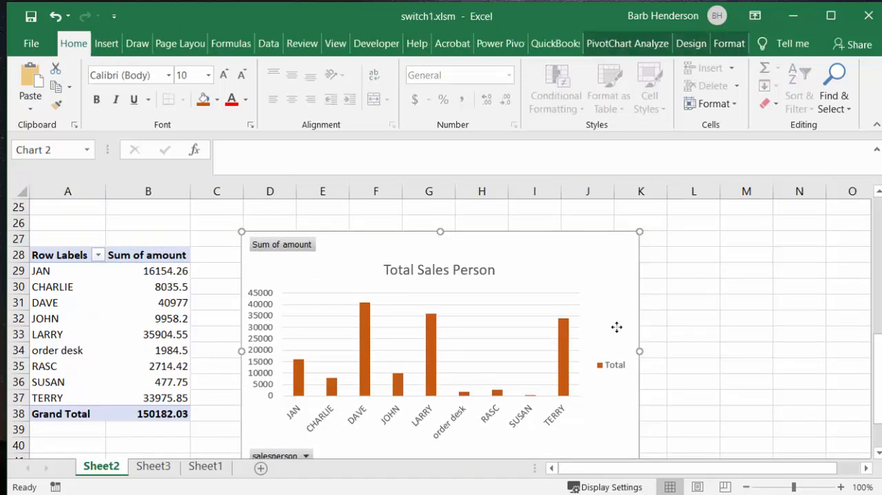
Step: Relocate the Total Sales Person chart to Sheet3 beside the Total by Date chart
right_click(617, 327)
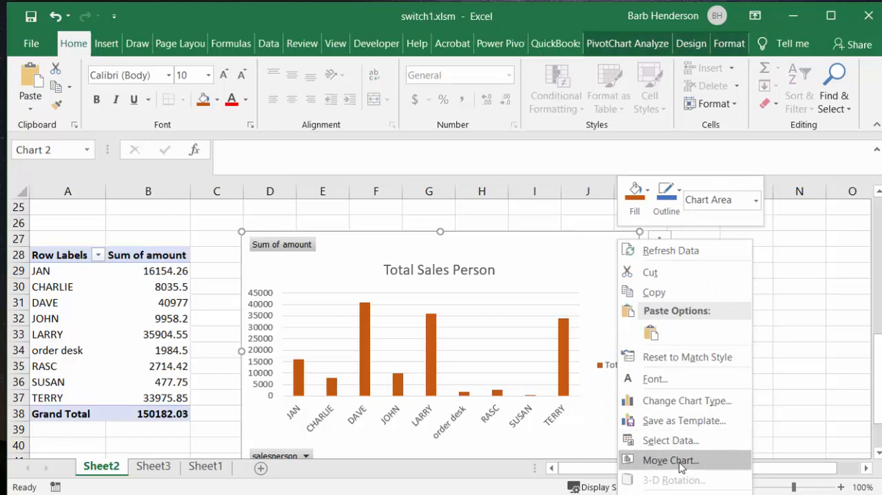
click(670, 460)
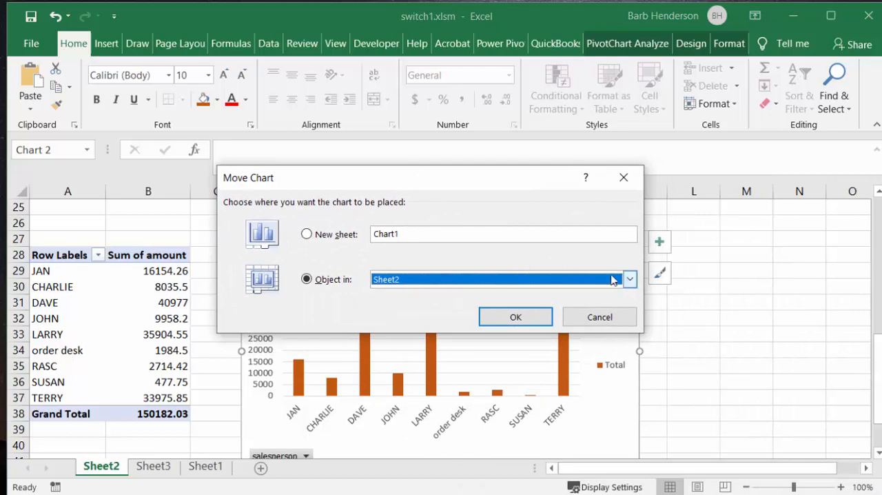
click(628, 279)
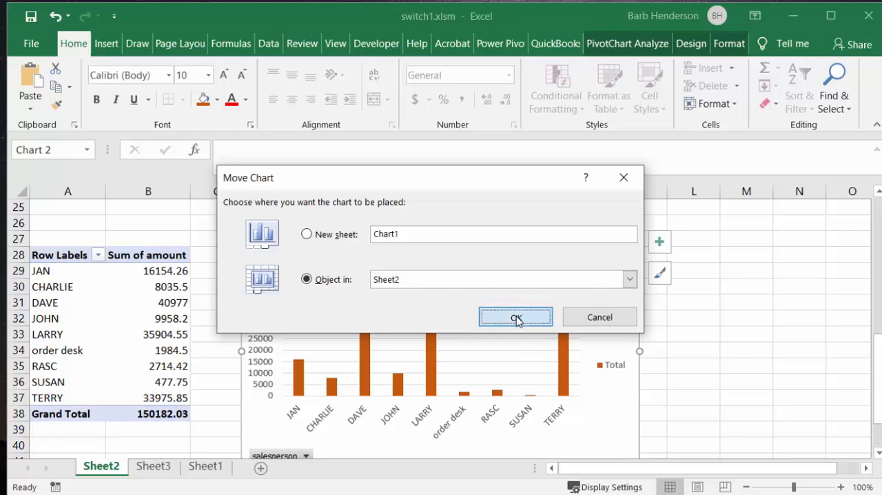
click(516, 317)
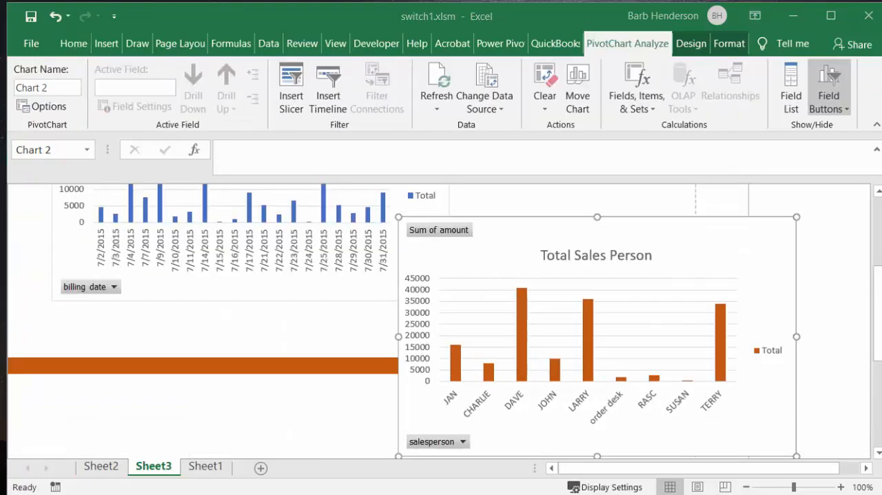
mouse_move(497, 182)
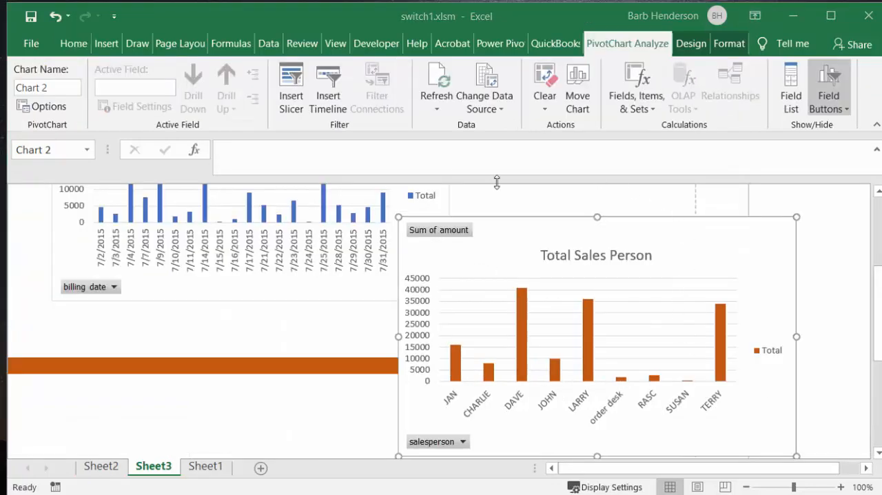
mouse_move(506, 236)
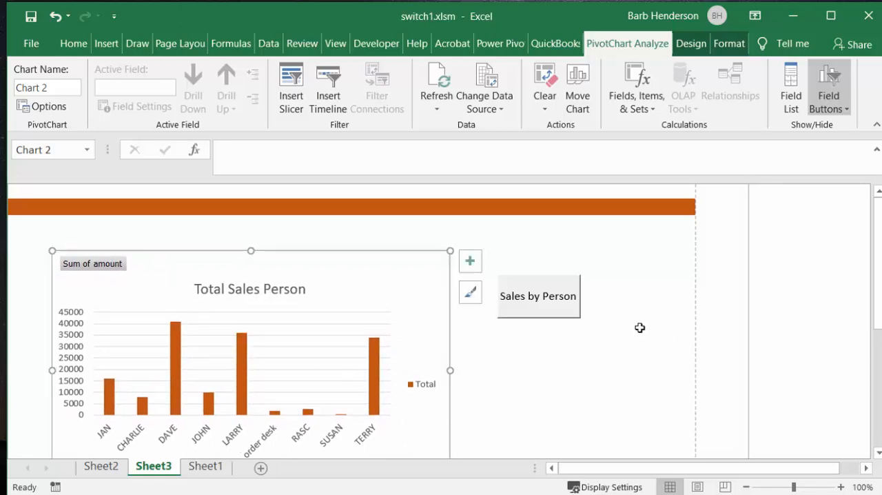
mouse_move(585, 365)
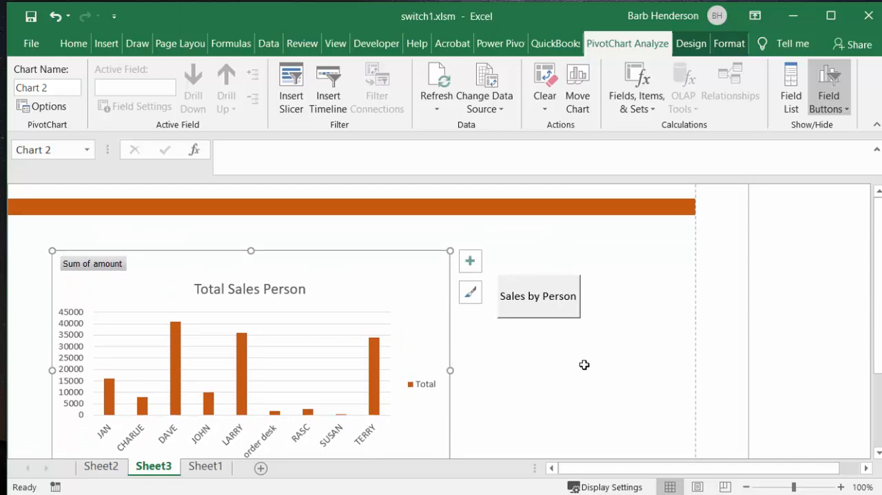
mouse_move(540, 289)
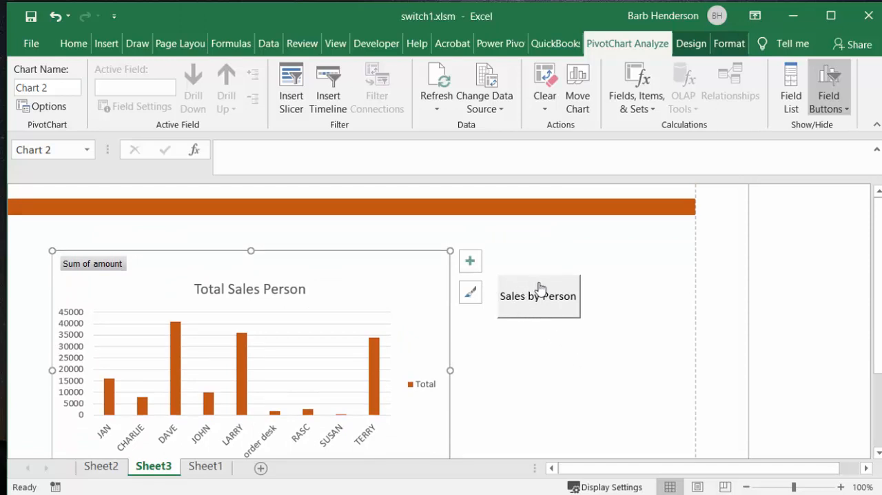
Step: Run the Sales by Person macro three times to toggle the Total Sales Person chart
click(537, 296)
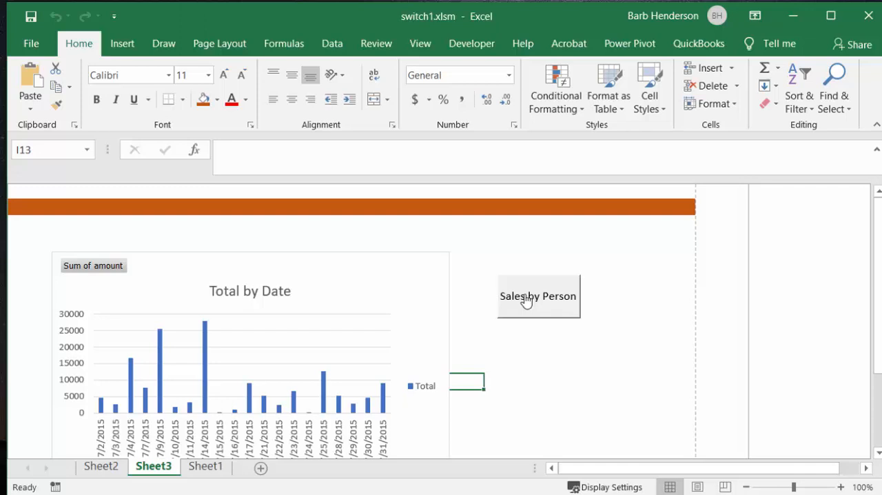
click(539, 295)
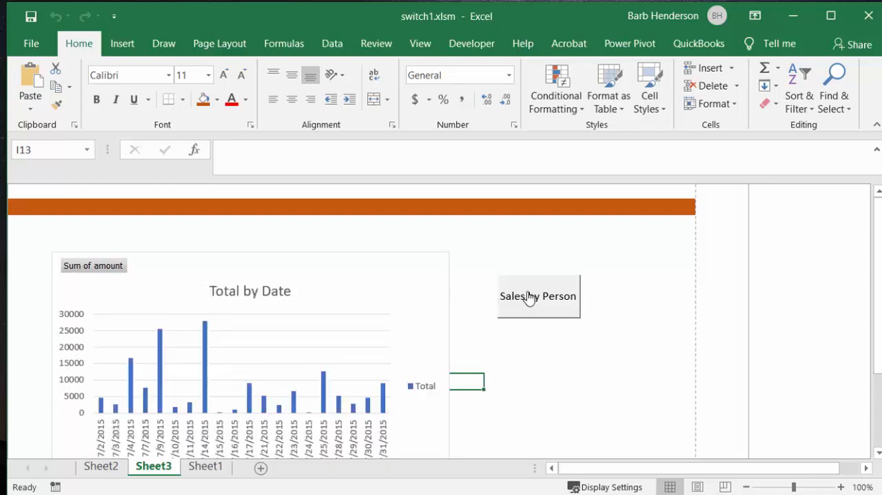
click(538, 296)
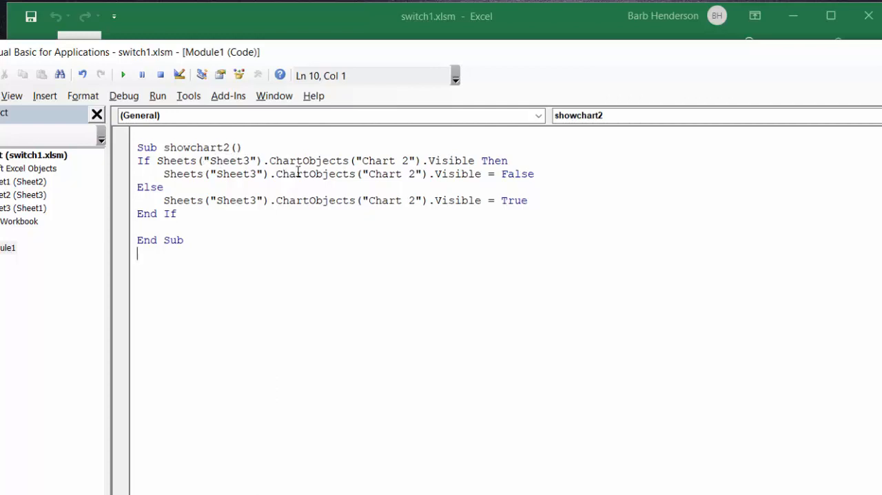
mouse_move(468, 141)
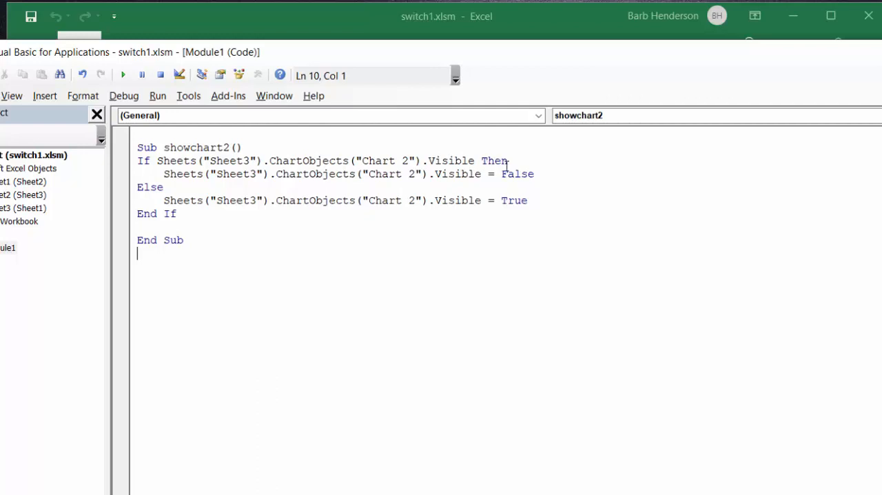
mouse_move(303, 174)
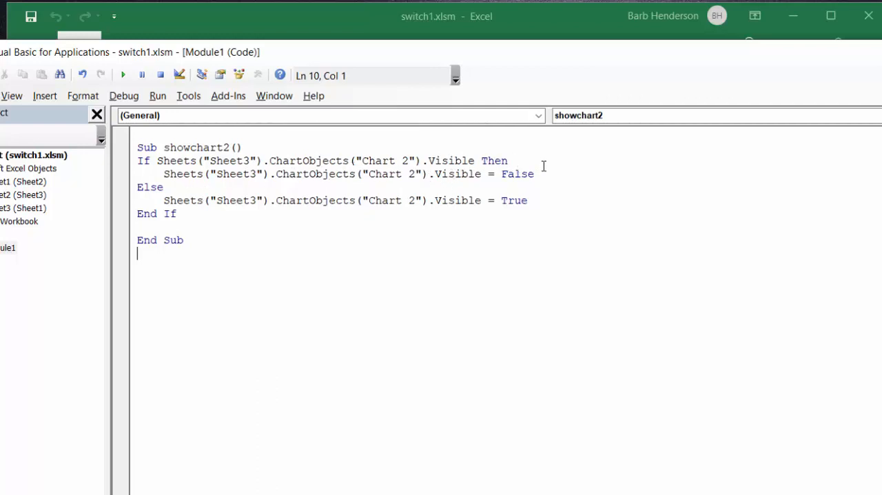
mouse_move(436, 177)
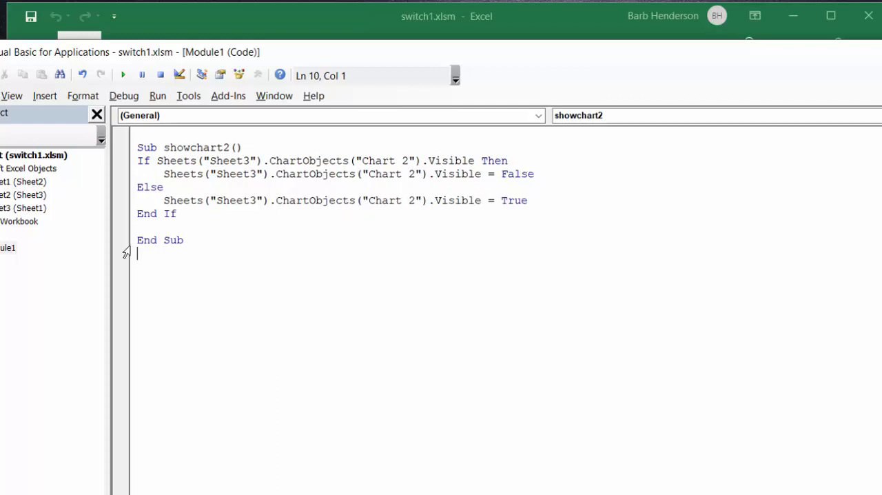
mouse_move(550, 71)
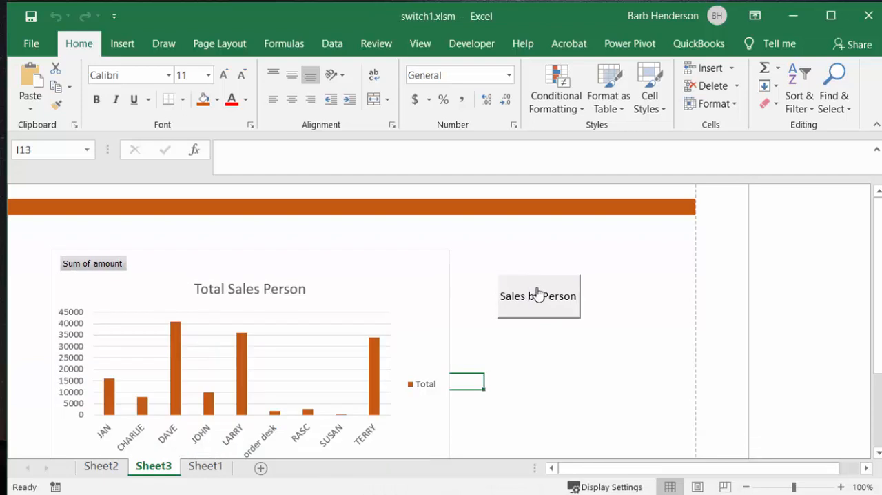
Step: Hide the Total Sales Person chart with Sales by Person, leaving Total by Date visible
click(539, 296)
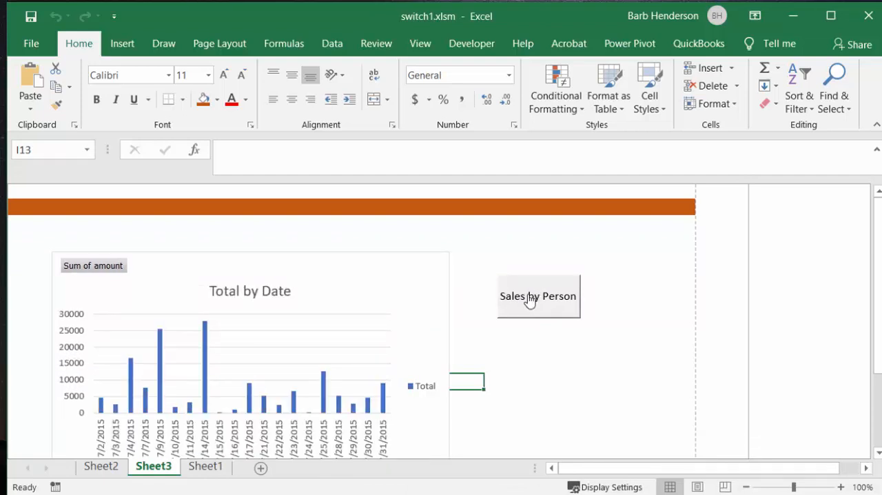